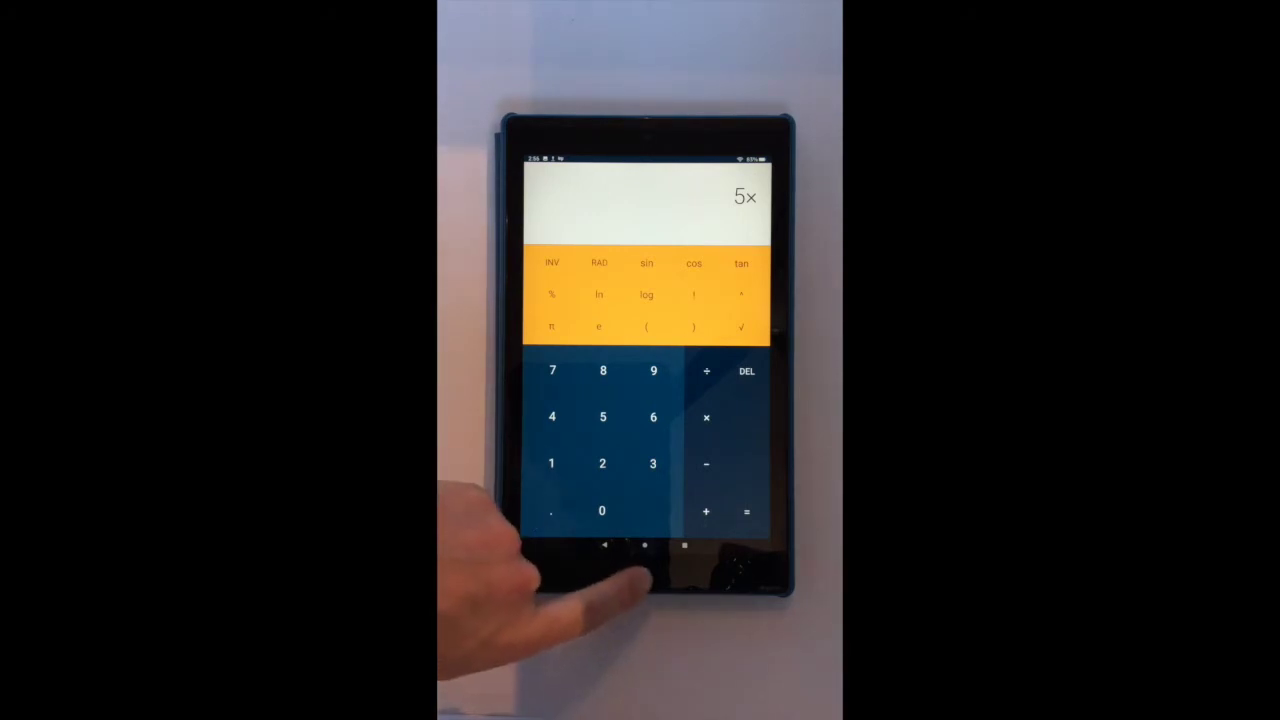
# Return to the home screen from the calculator using the Home button
pyautogui.click(646, 546)
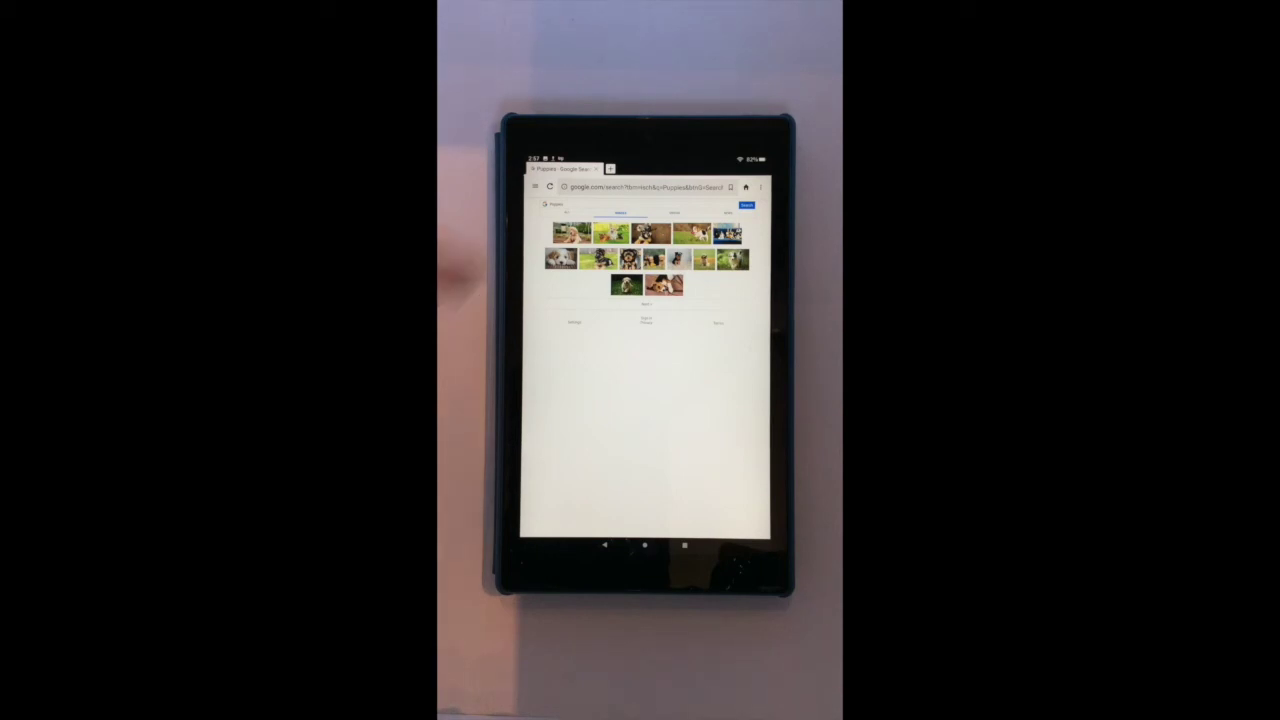
# Start editing the Silk address bar over the Puppies image results
pyautogui.click(650, 188)
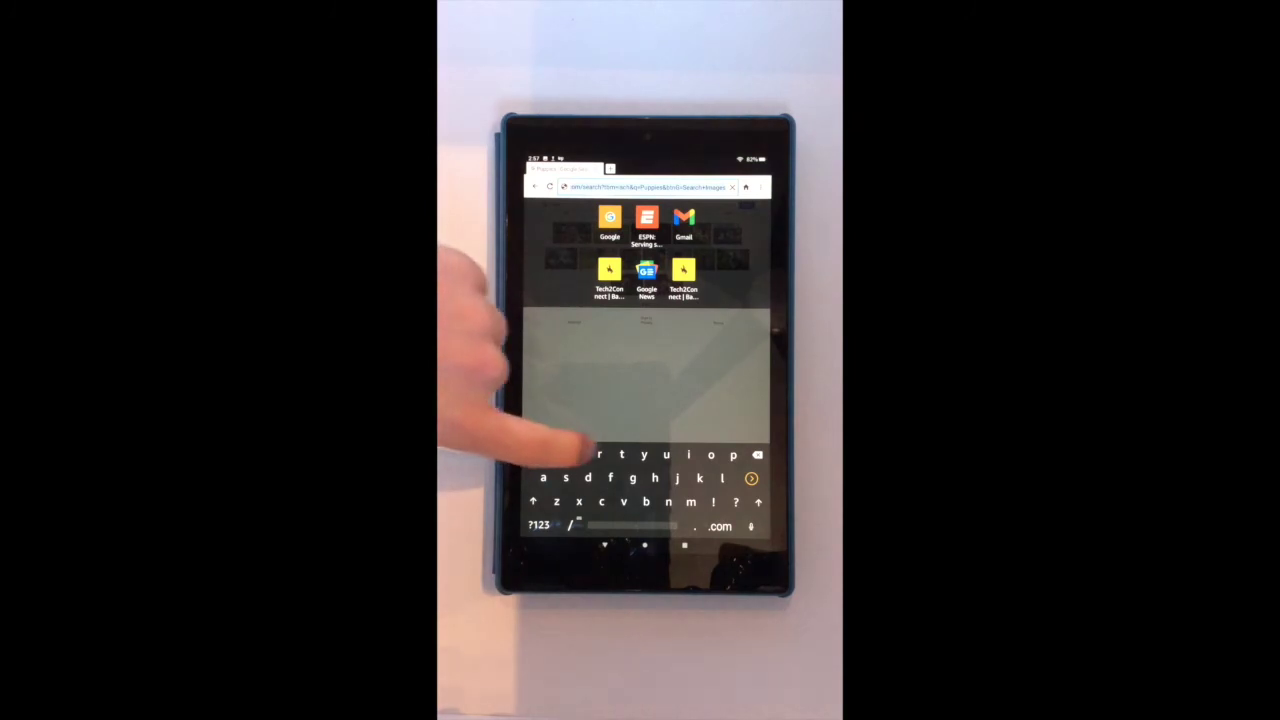